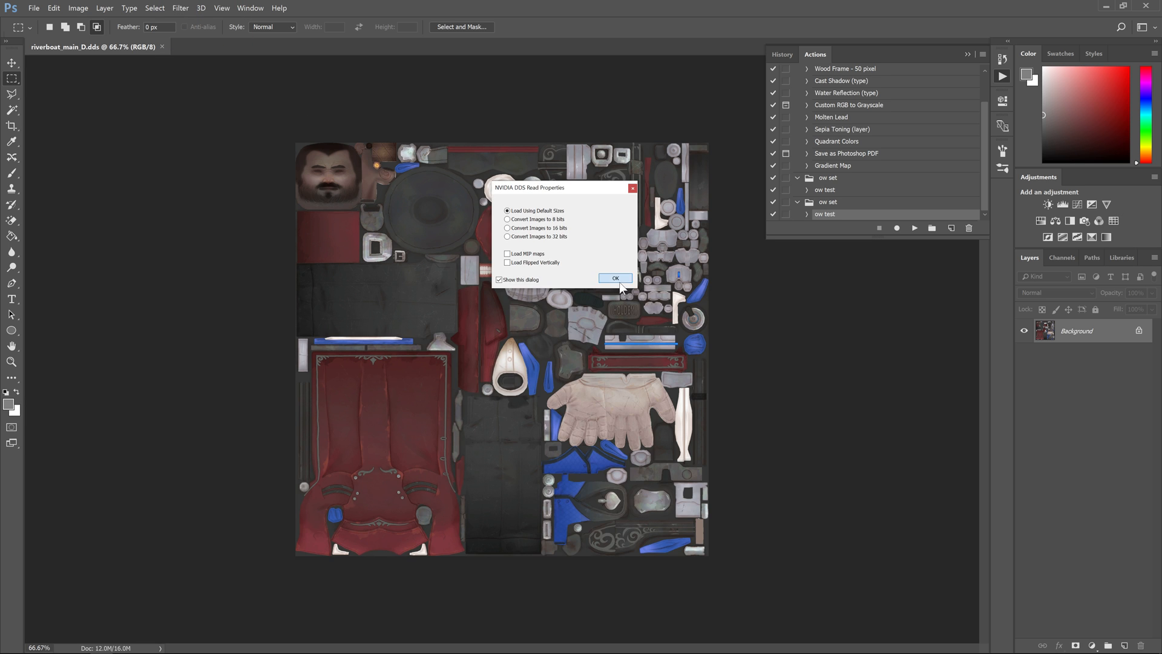
Load the DDS texture using default sizes alongside riverboat_main_D.dds
left_click(615, 278)
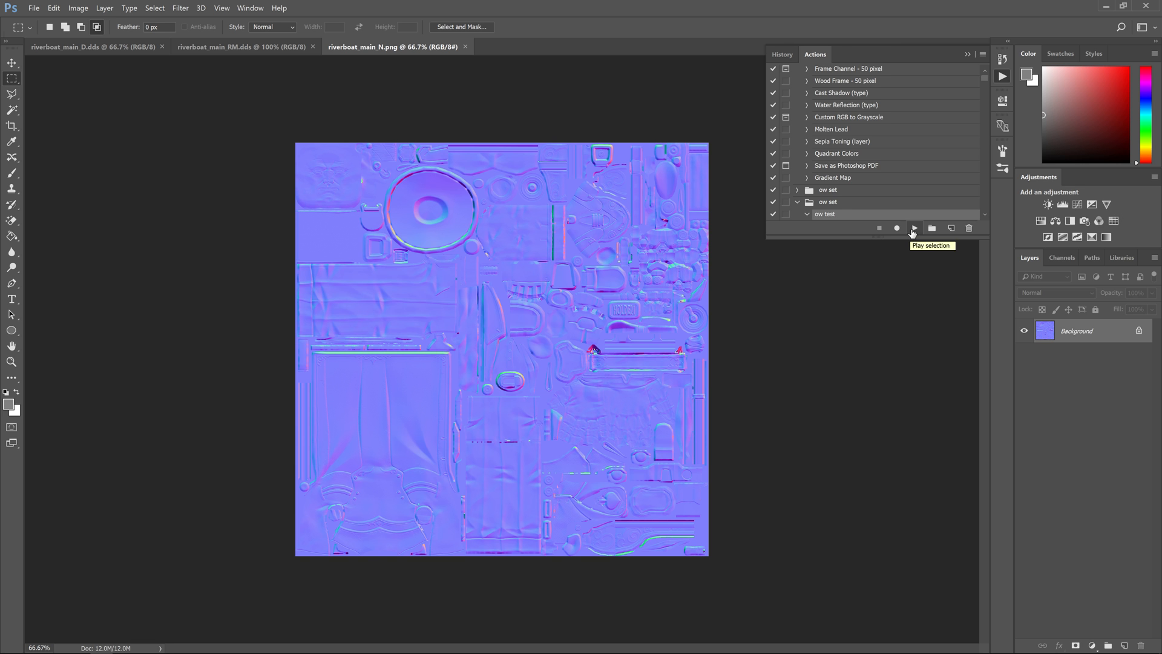
Run the 'ow test' action on the three open riverboat textures
left_click(914, 228)
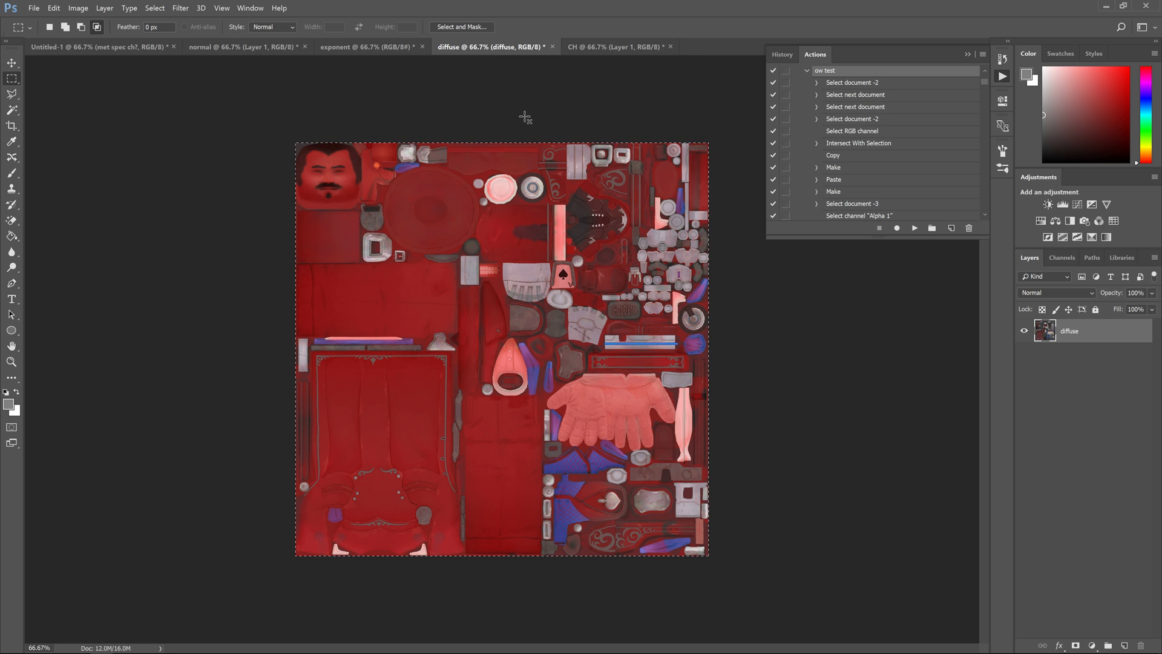
Bring the generated 'normal' document to the front to check the result
left_click(243, 46)
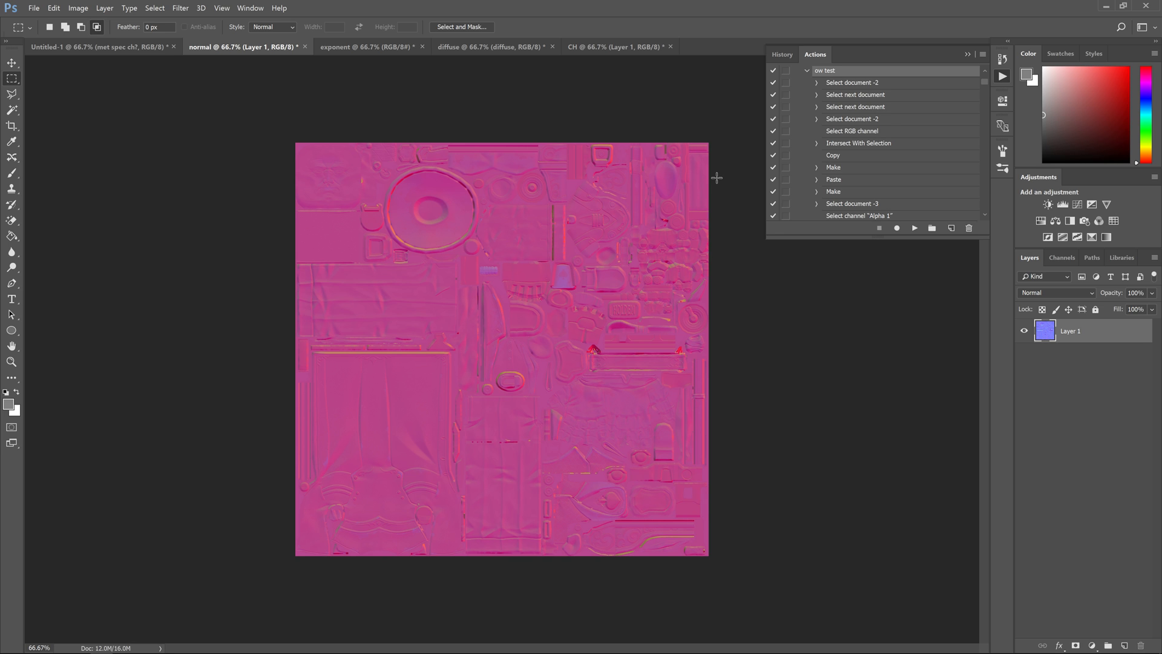